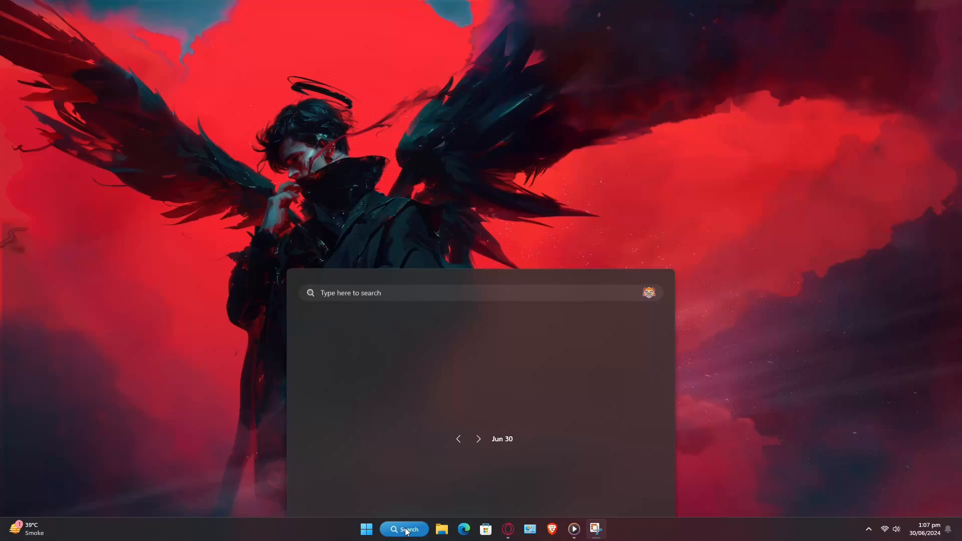
# Step: Search 'DaVinci Resolve' while getting Windows Settings open toward the Graphics page
pyautogui.write('DaVinci Resolve')
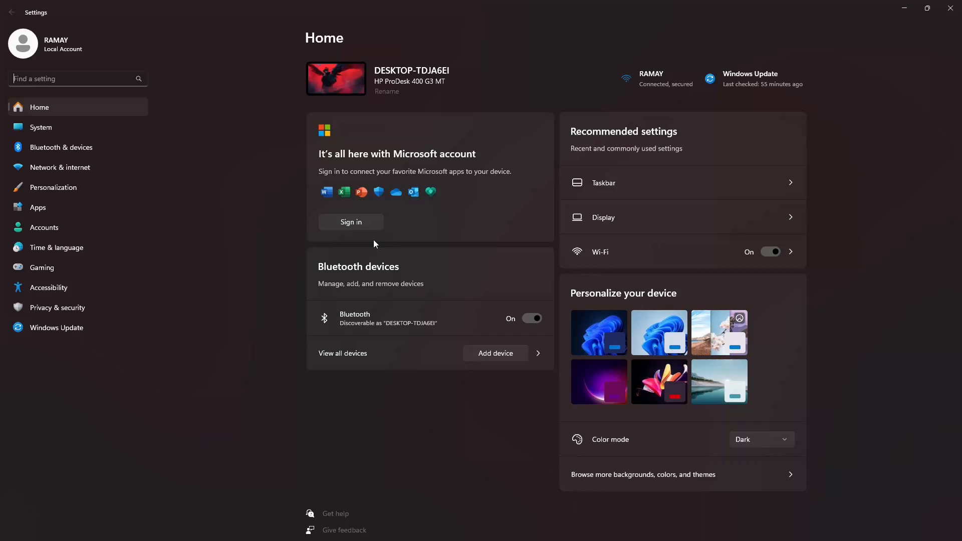
pyautogui.moveTo(41, 127)
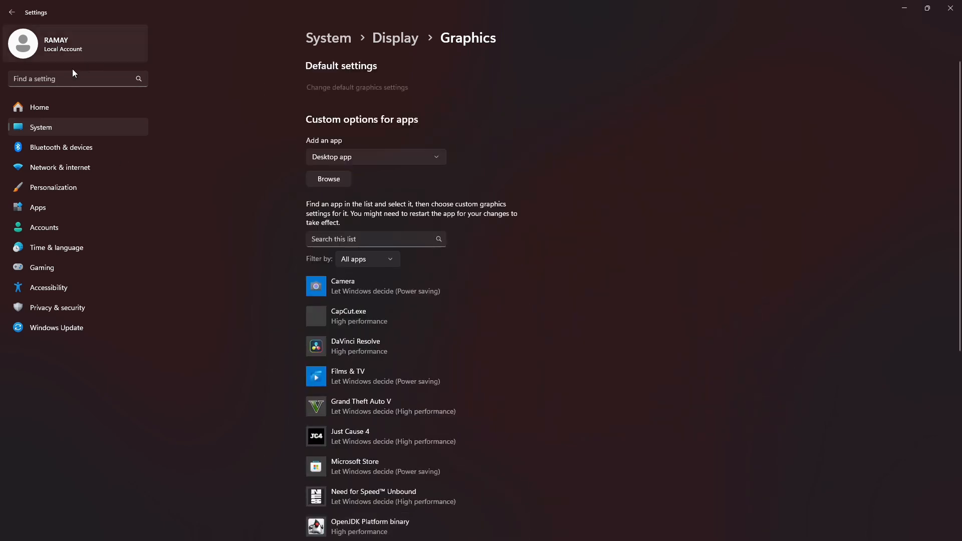
# Step: Find 'Graphic Se' in settings search and start browsing for a desktop app to add
pyautogui.write('Graphic')
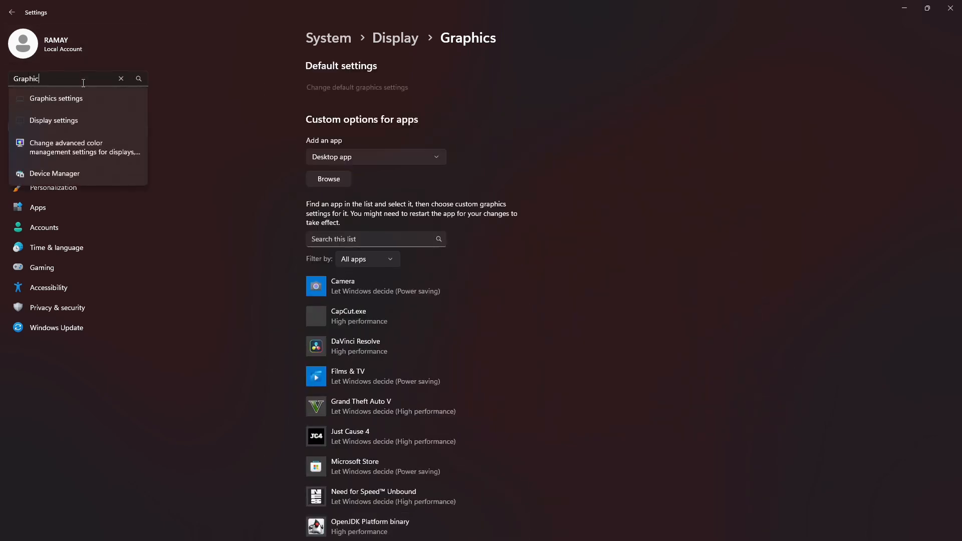
pyautogui.write('Se')
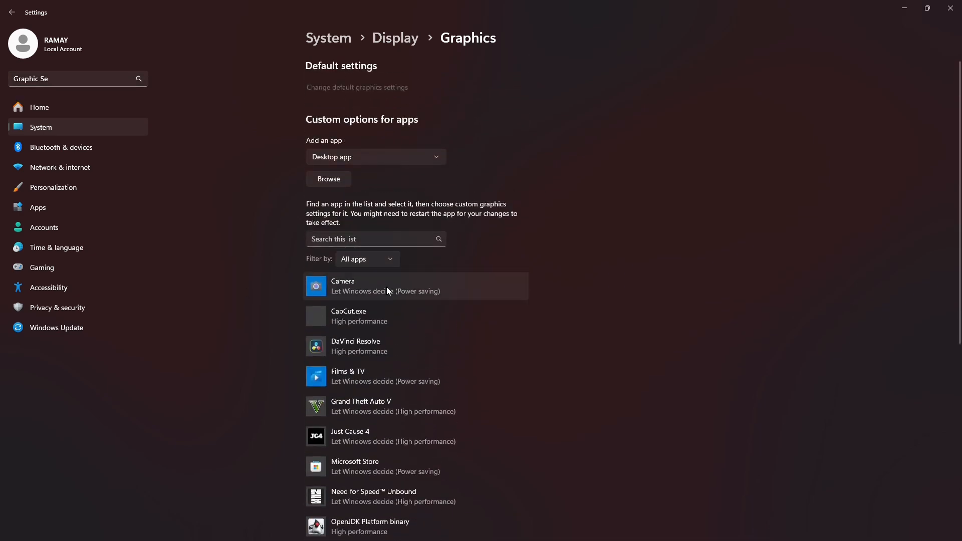
pyautogui.click(329, 178)
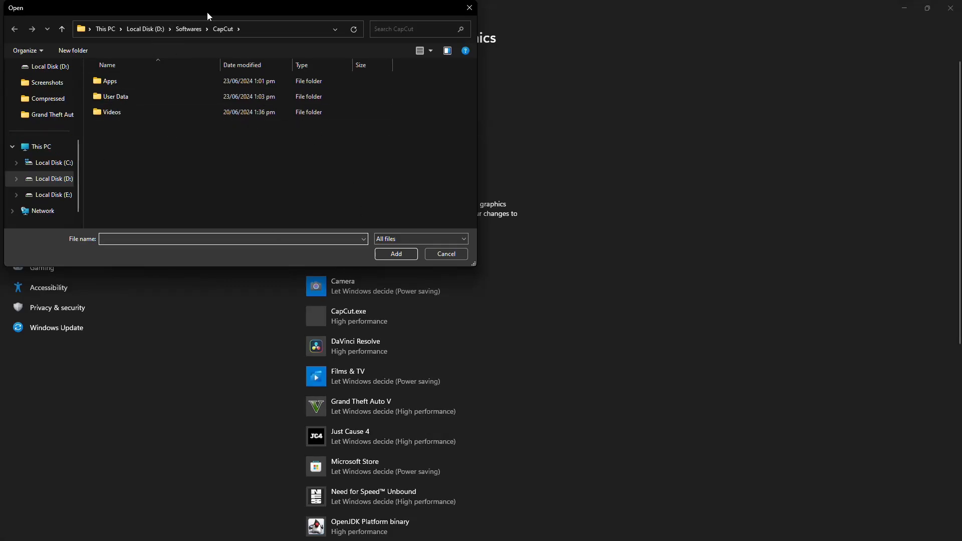
# Step: Look through C:\Program Files in the file picker, then cancel without adding an app
pyautogui.moveTo(209, 7); pyautogui.dragTo(368, 99)
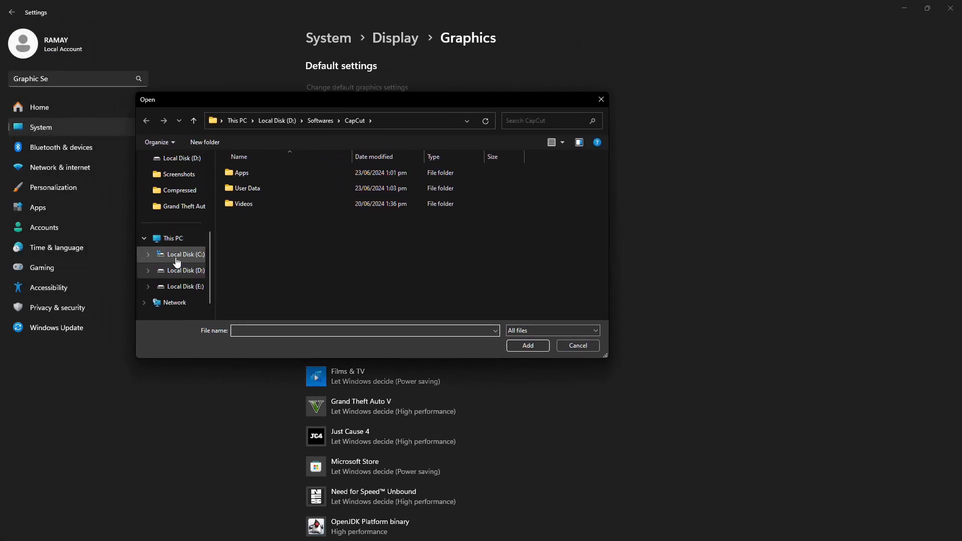
pyautogui.click(182, 254)
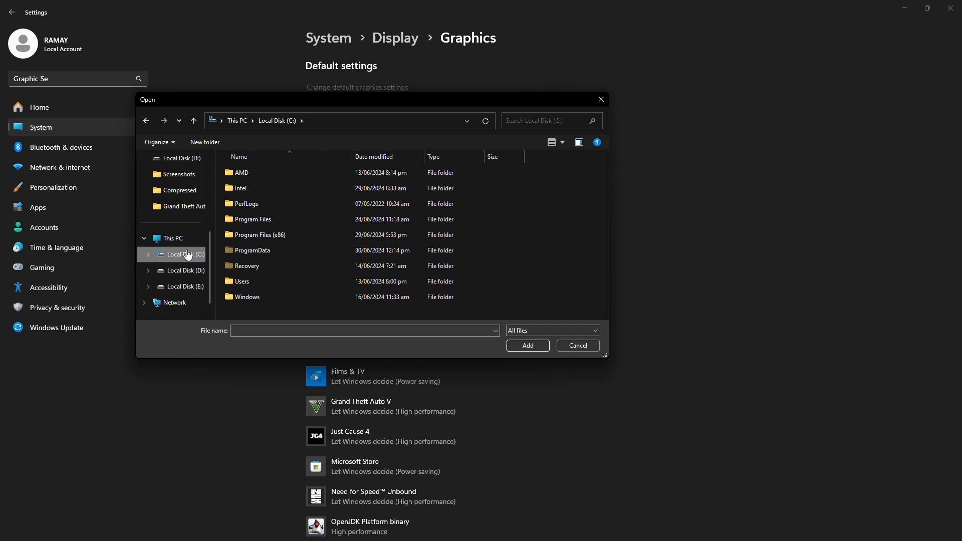
pyautogui.doubleClick(253, 220)
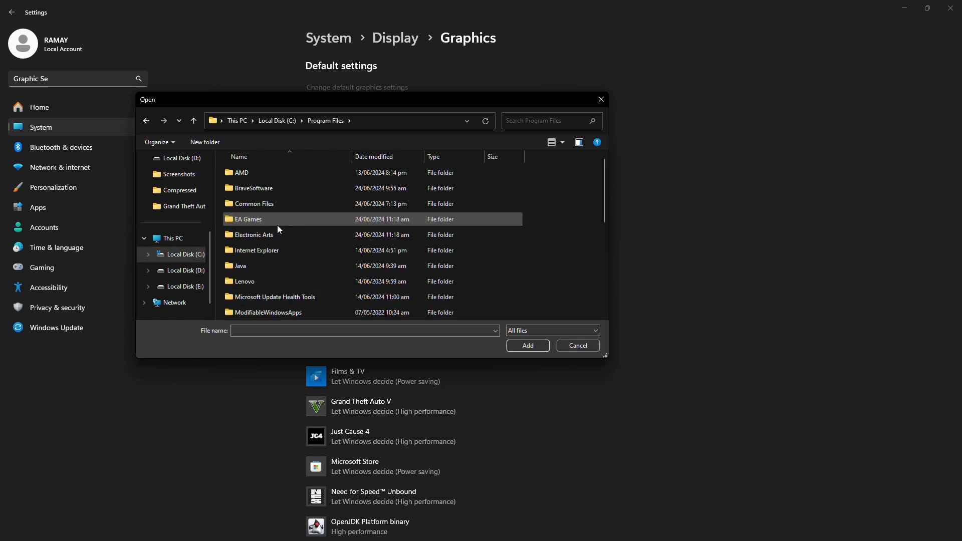
pyautogui.scroll(-3)
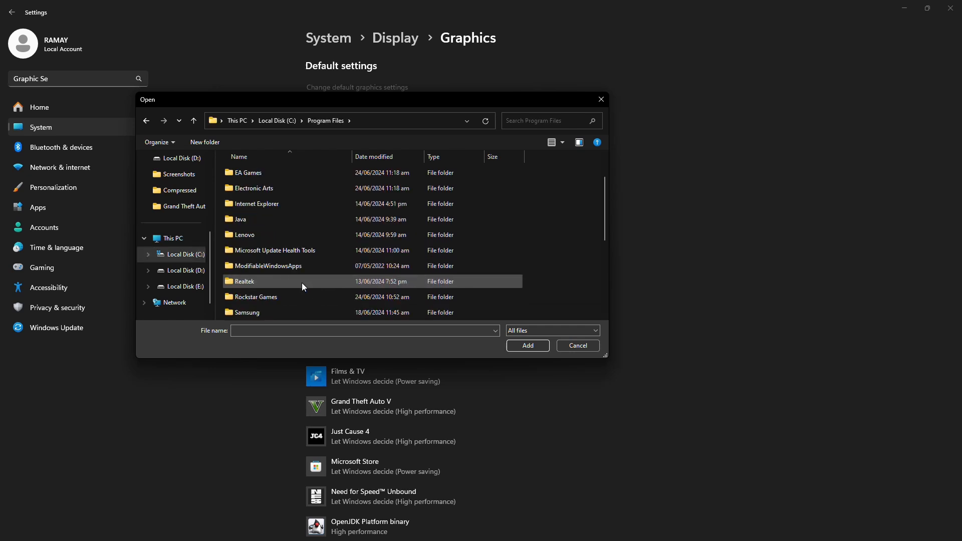
pyautogui.scroll(-3)
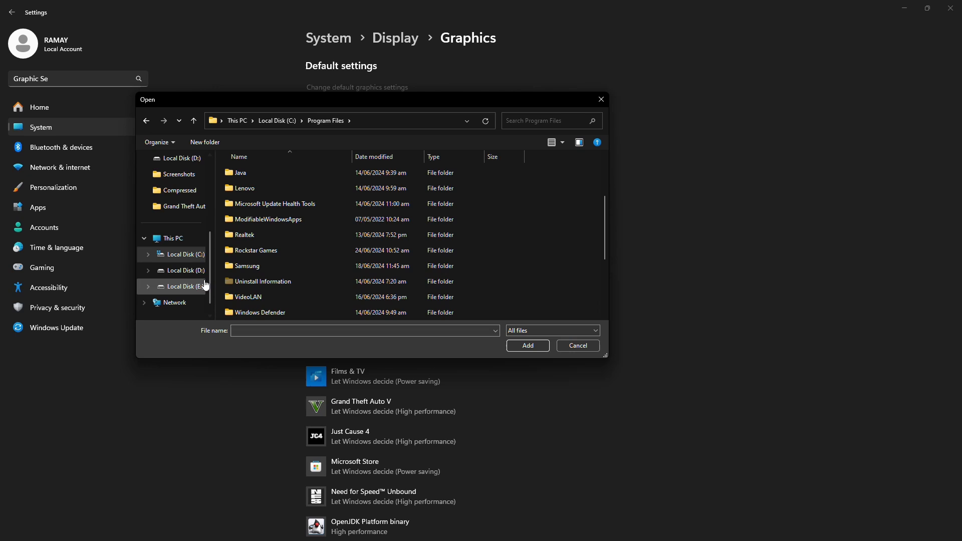
pyautogui.scroll(3)
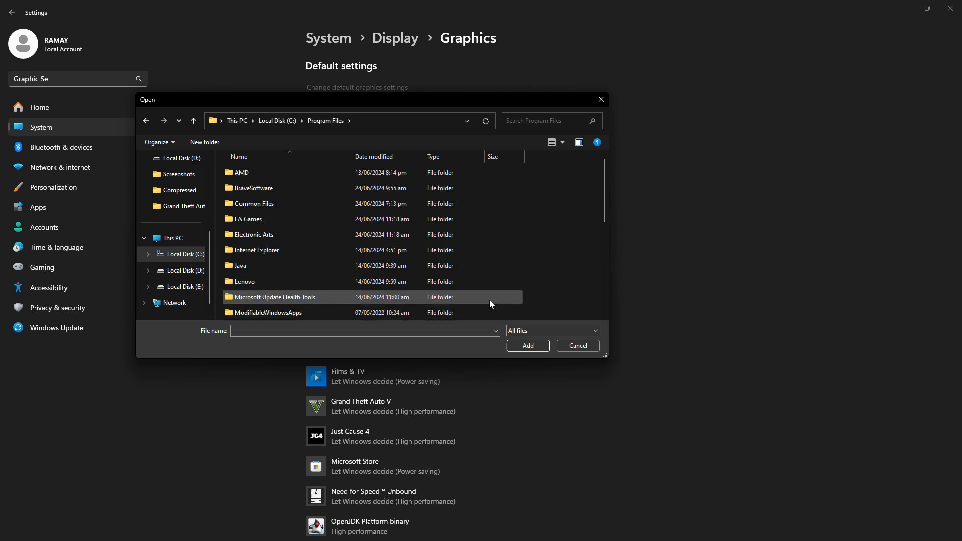
pyautogui.click(575, 346)
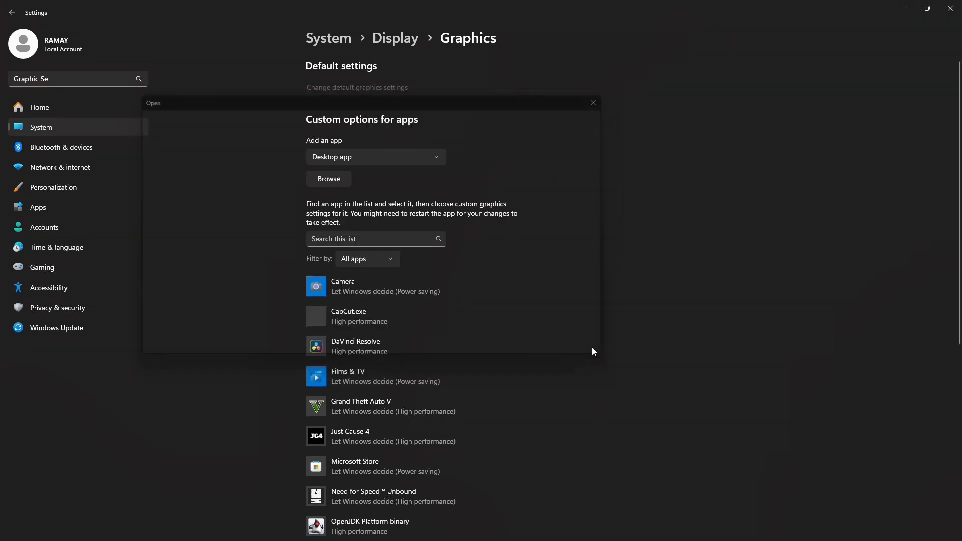
# Step: Search Start for DaVinci Resolve and open its shortcut's file location in File Explorer
pyautogui.click(355, 529)
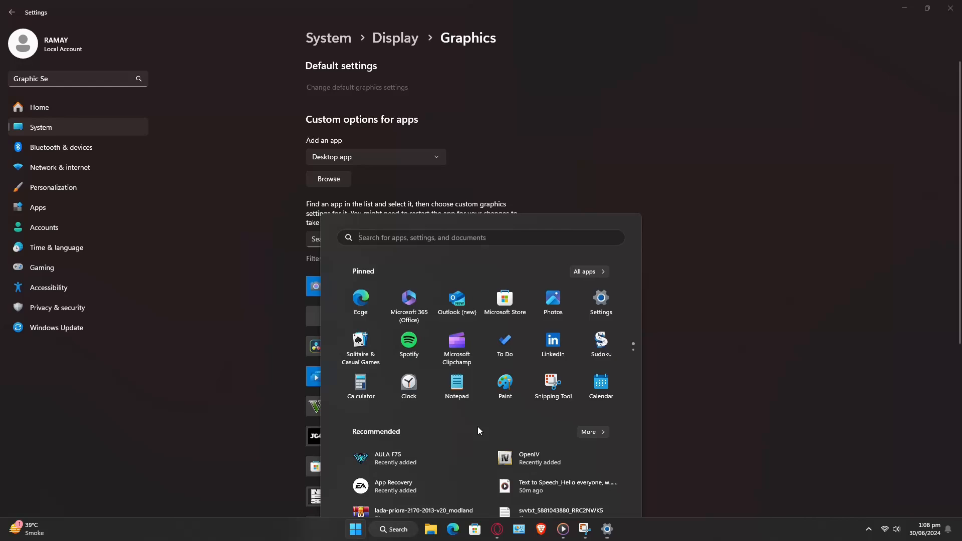
pyautogui.write('DaVinci Resolve')
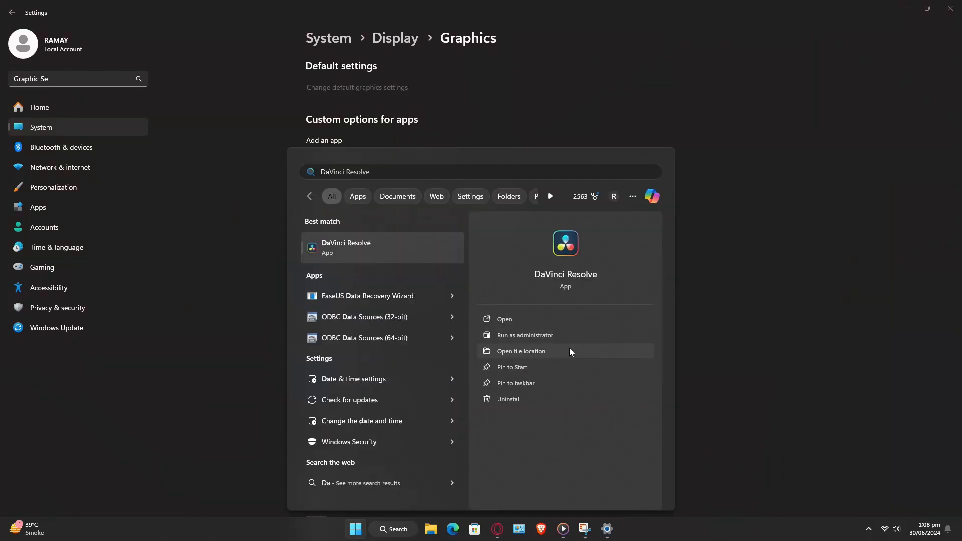
pyautogui.click(520, 351)
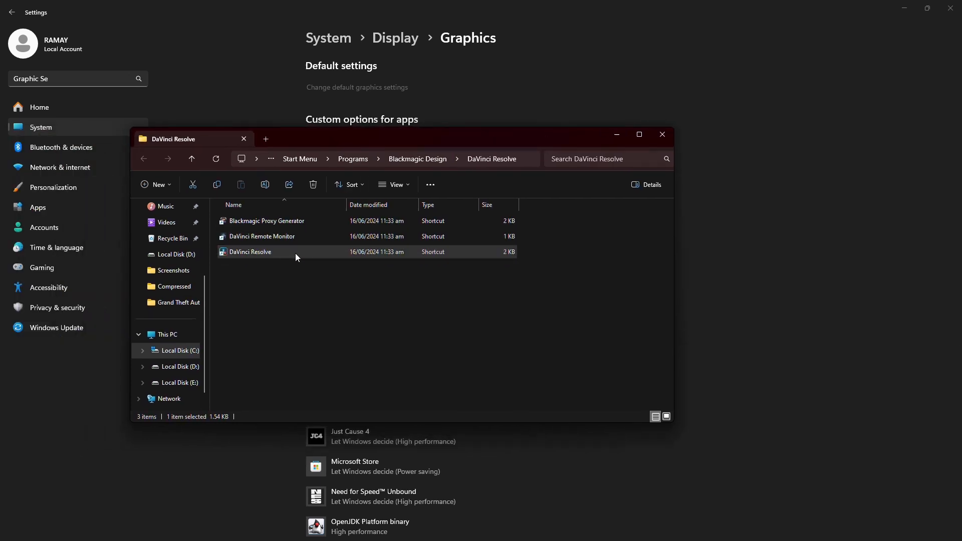
# Step: Trace the shortcut to the DaVinci Resolve 18 folder on drive D, then return to Graphics settings
pyautogui.rightClick(249, 251)
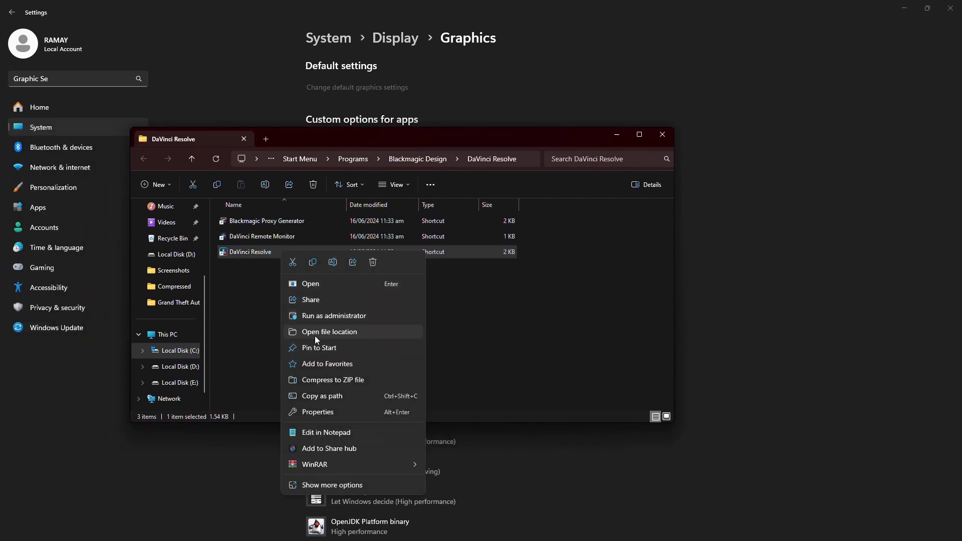
pyautogui.click(329, 331)
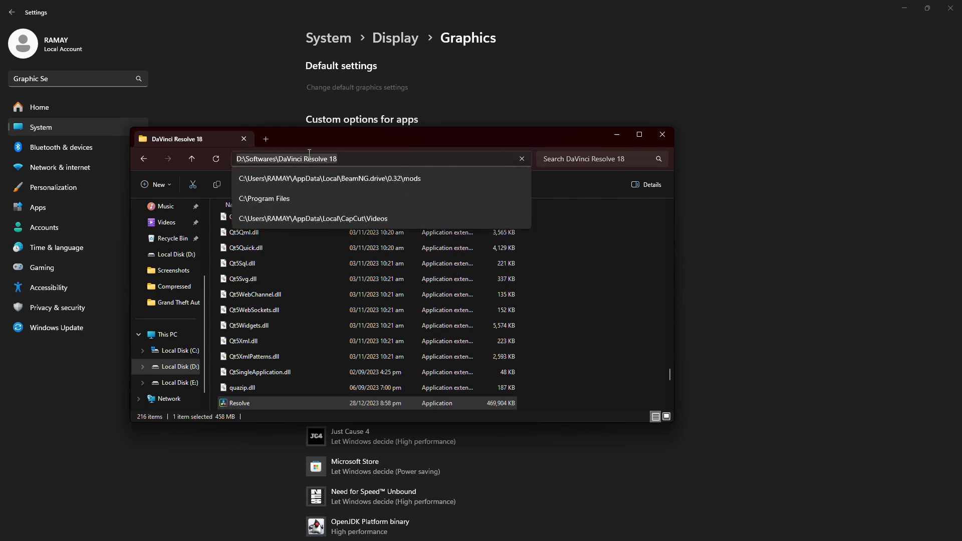
pyautogui.click(661, 134)
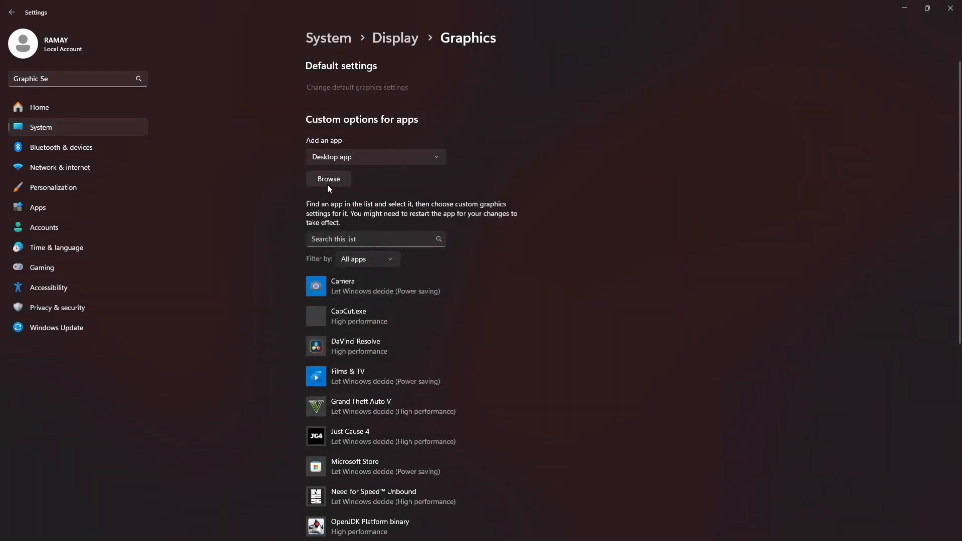
# Step: Add D:\Softwares\DaVinci Resolve 18\Resolve.exe and save its GPU preference as High performance
pyautogui.click(329, 178)
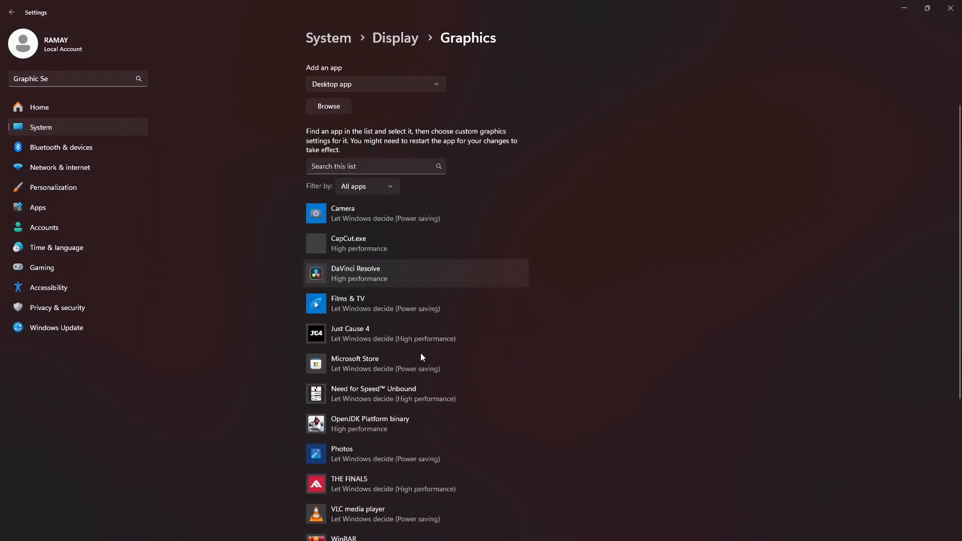
pyautogui.scroll(3)
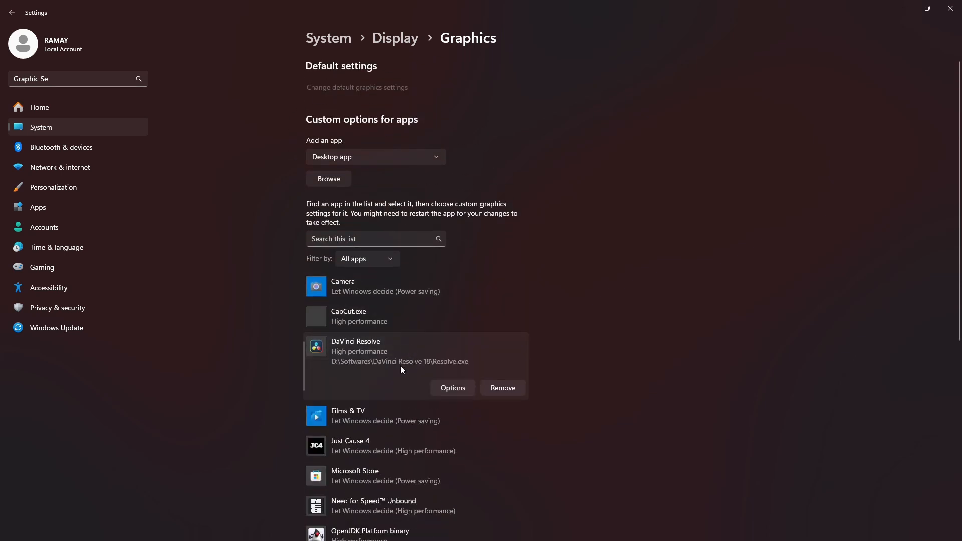
pyautogui.click(452, 387)
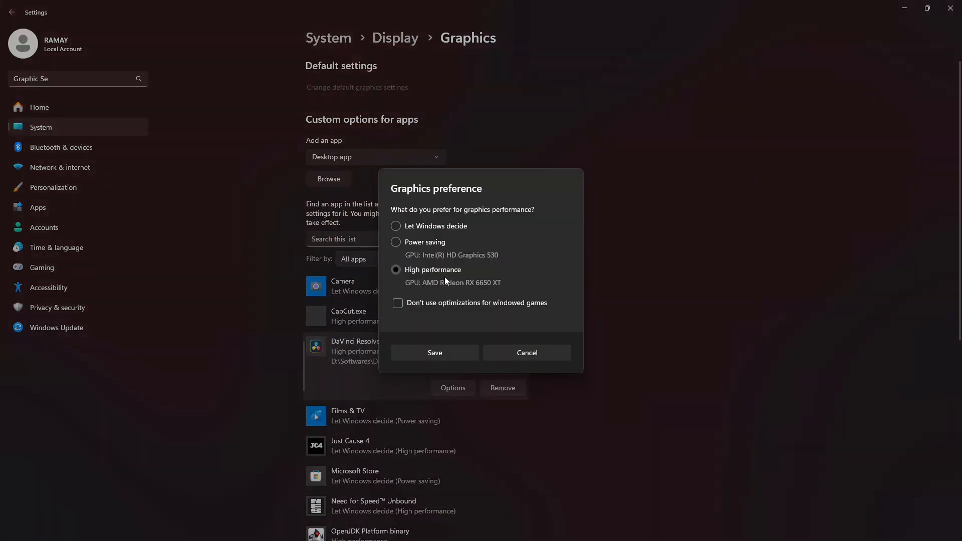
pyautogui.moveTo(447, 362)
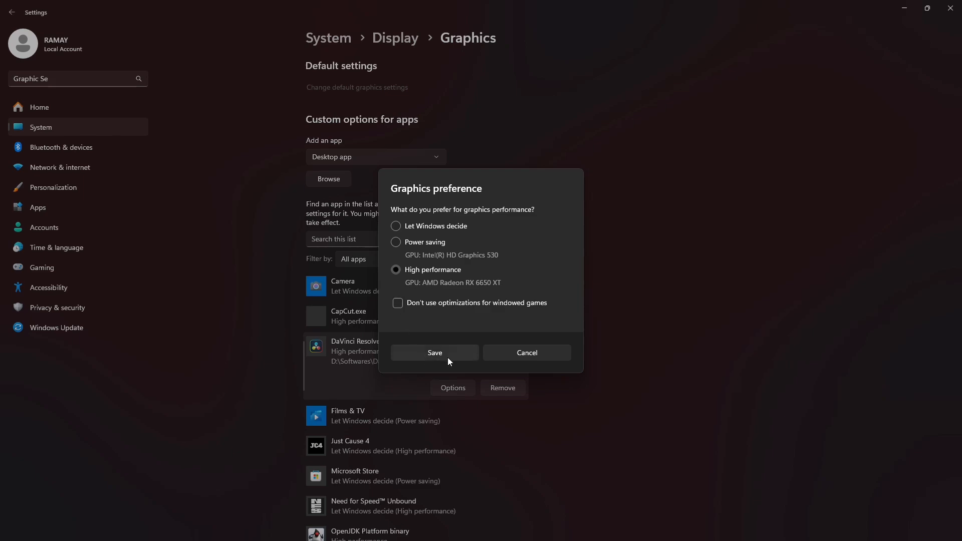
pyautogui.click(433, 352)
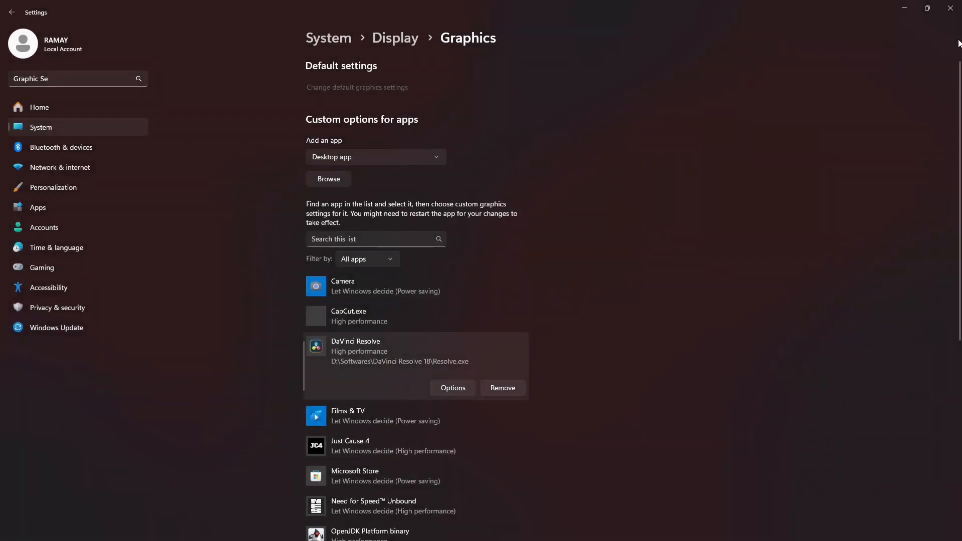